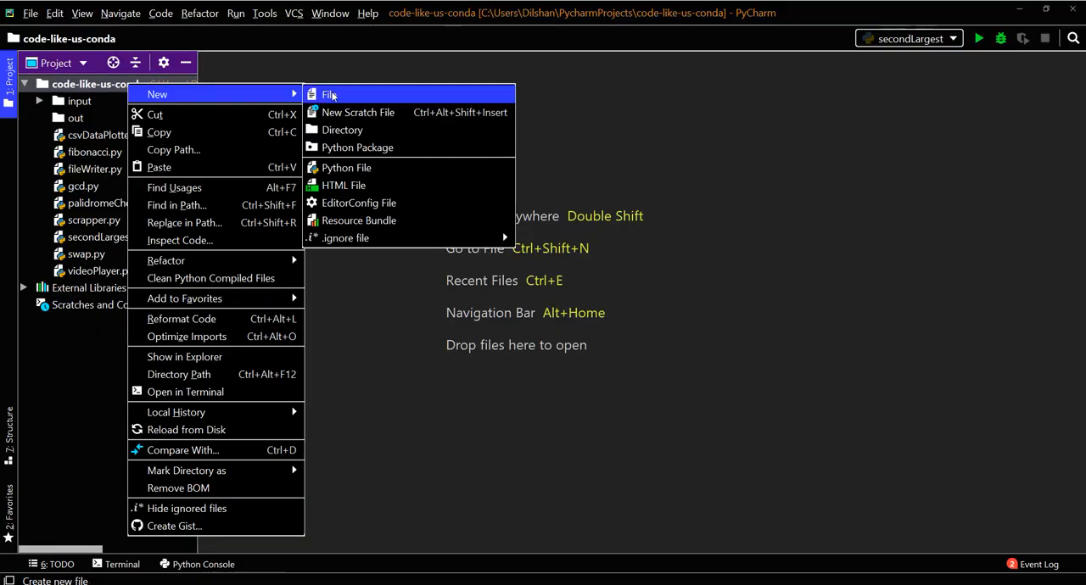
Create a new file named textToSpeech.py in the project and open it for editing.
left_click(330, 93)
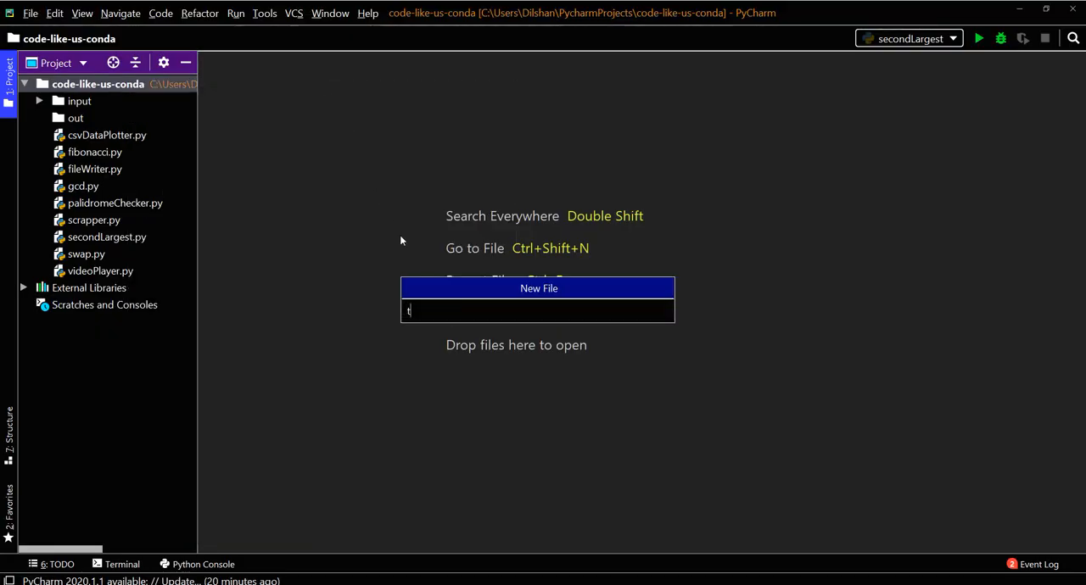
type("extT")
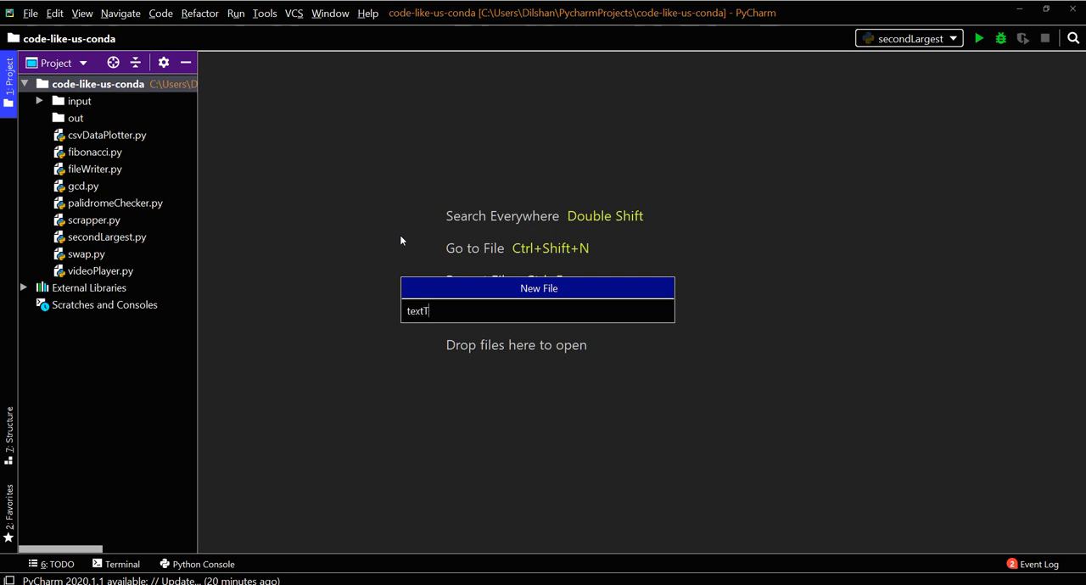
type("oSpeech")
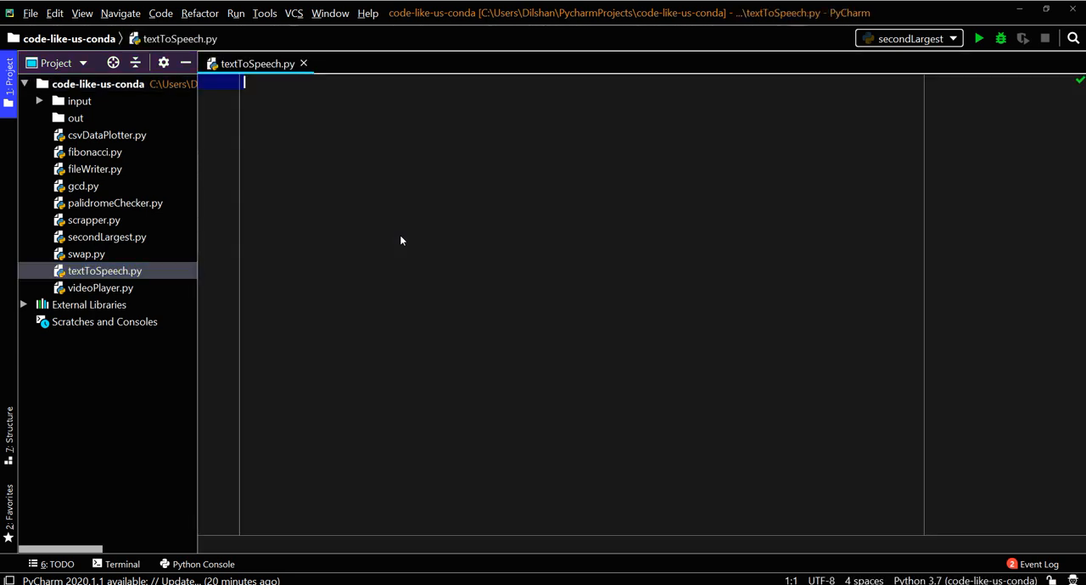
key("enter")
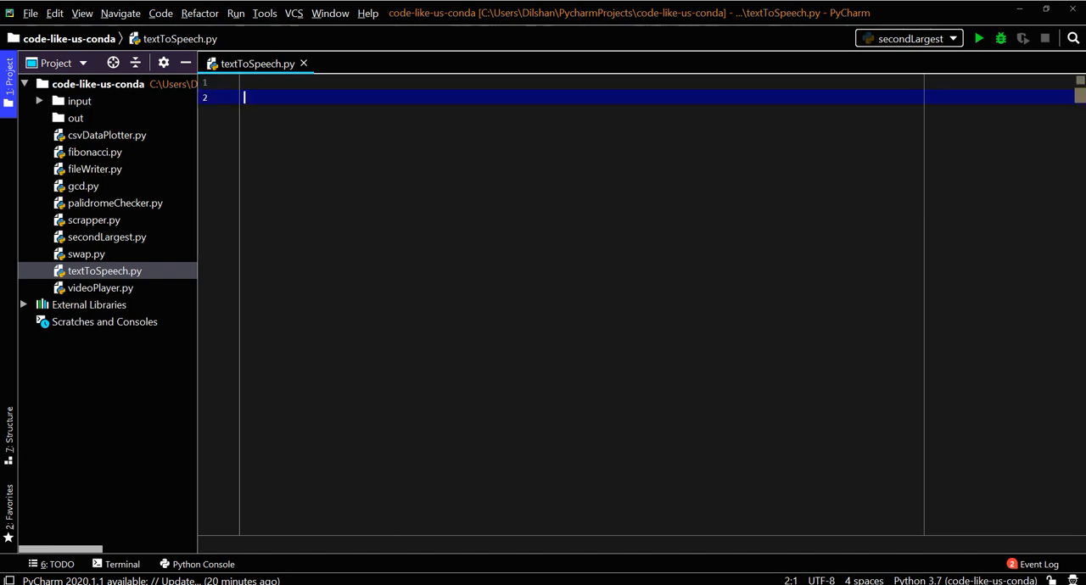
Write "from gtts import gTTS" and start "tts = gTTS()" with empty parentheses.
type("from_gtts import gTTS")
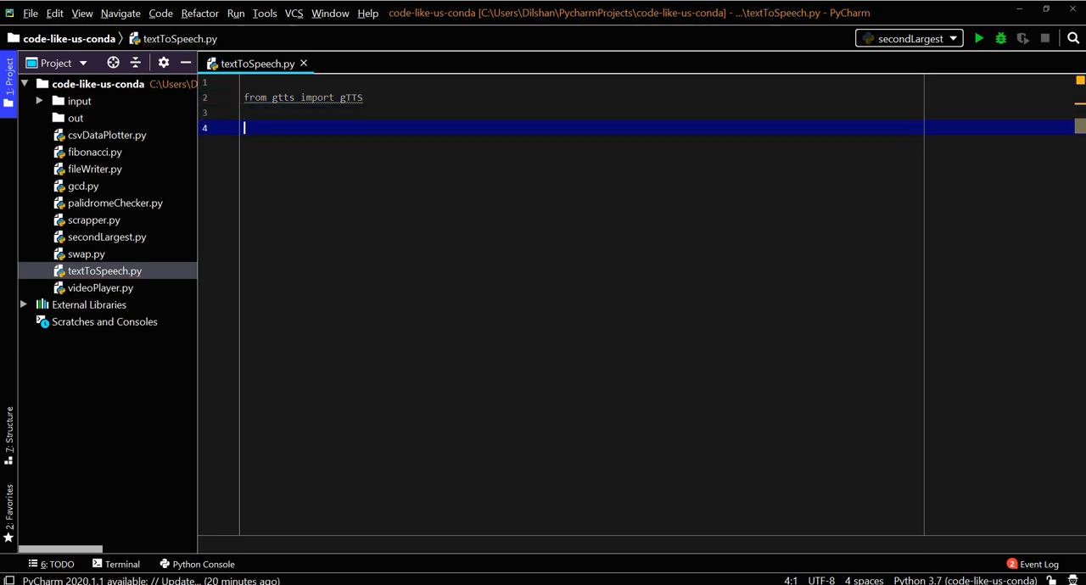
type("t")
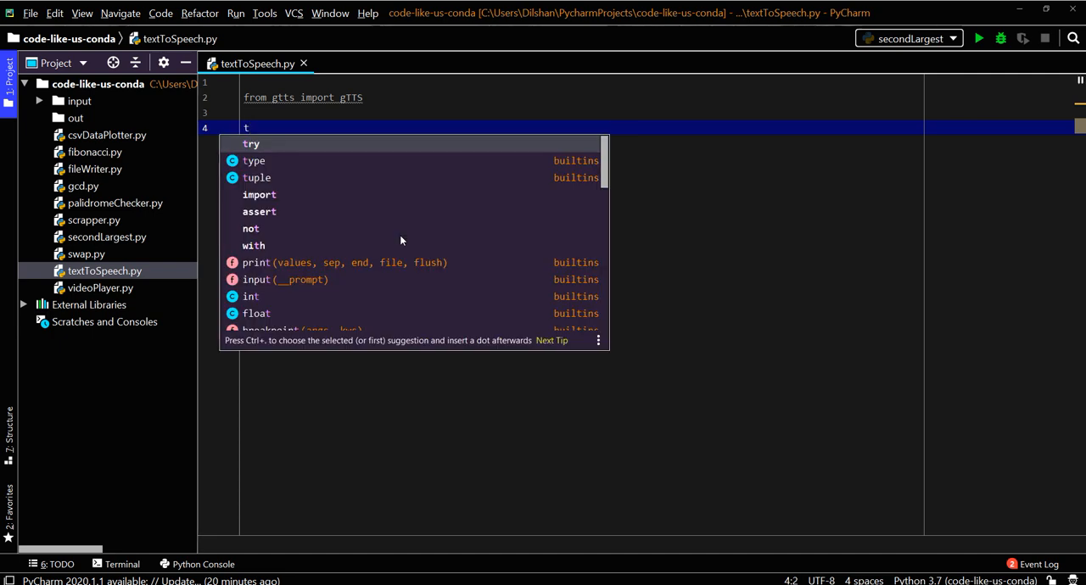
type("ts =")
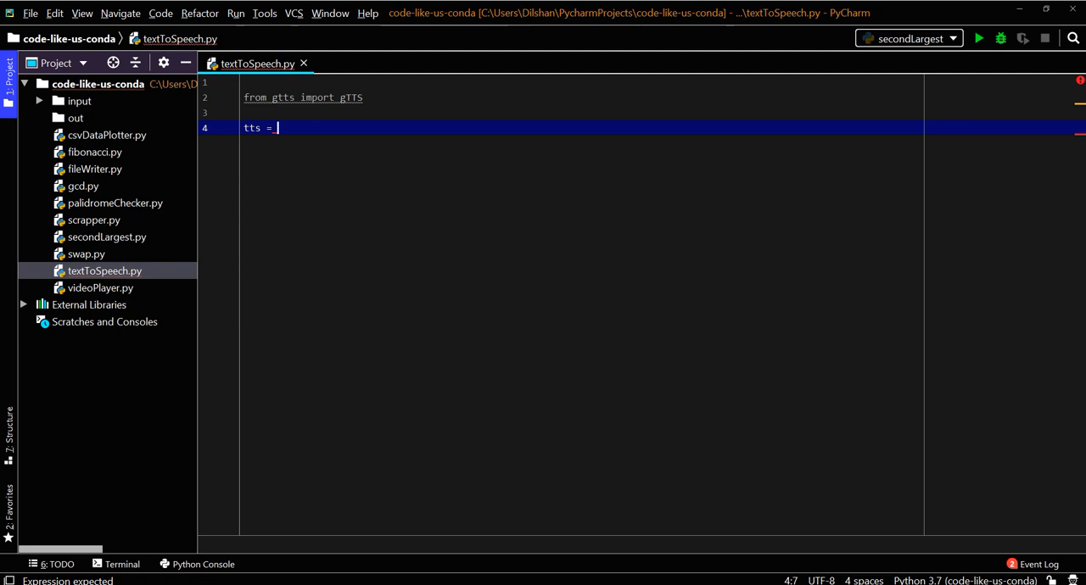
type("g")
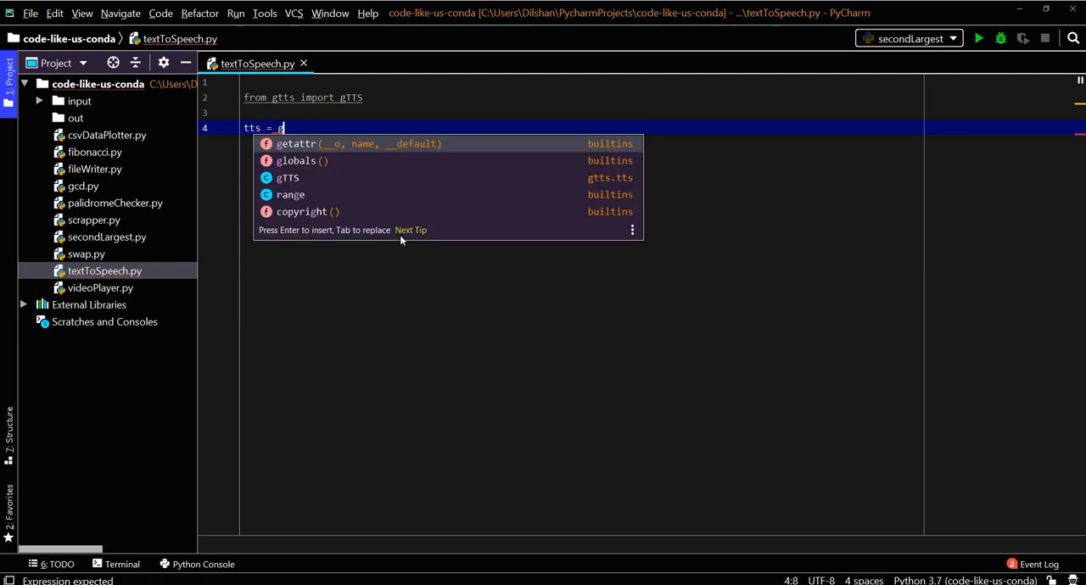
type("gTTS")
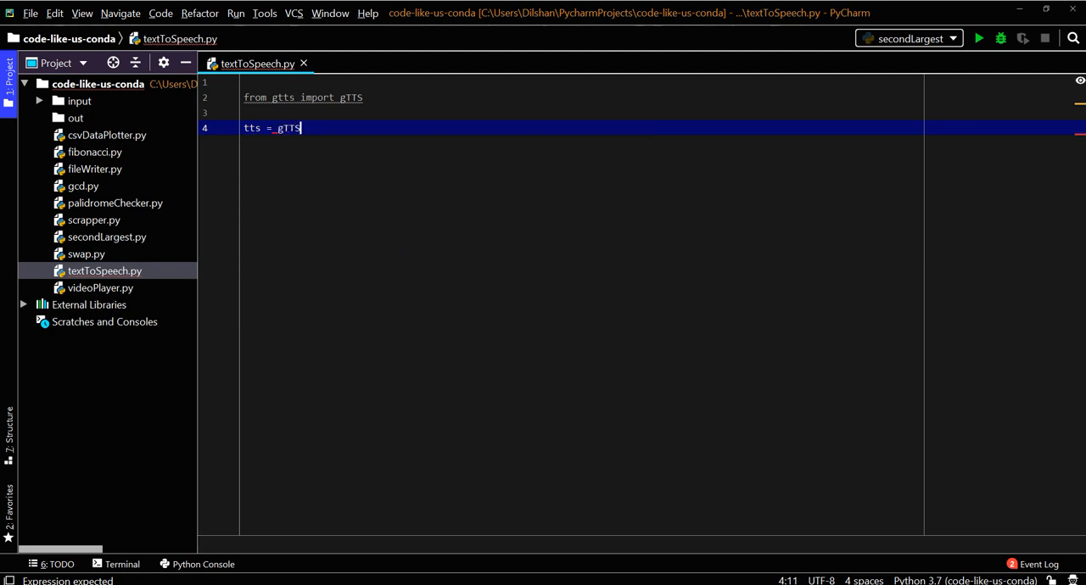
type("()")
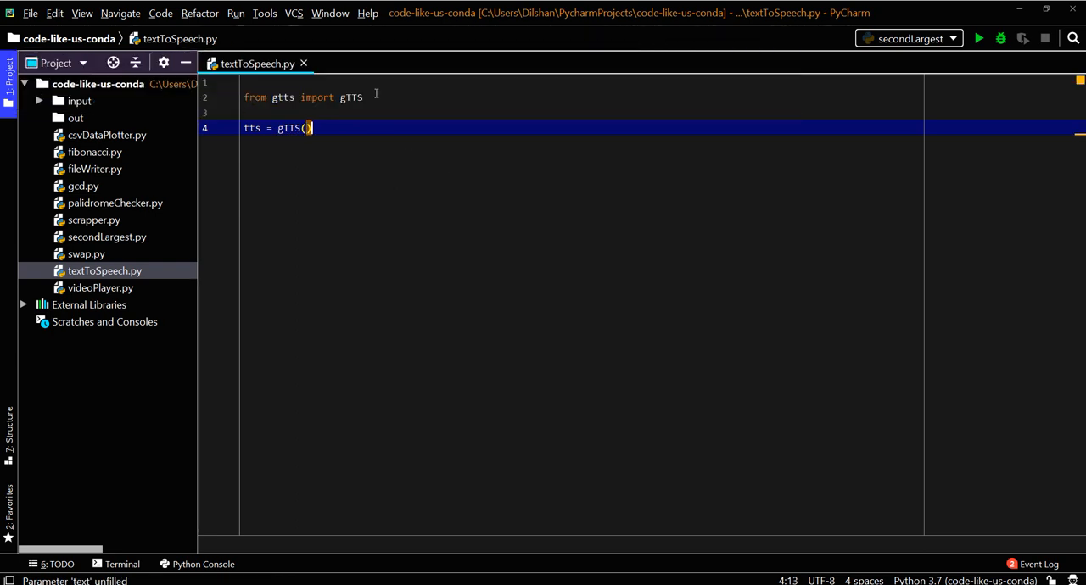
mouse_move(351, 97)
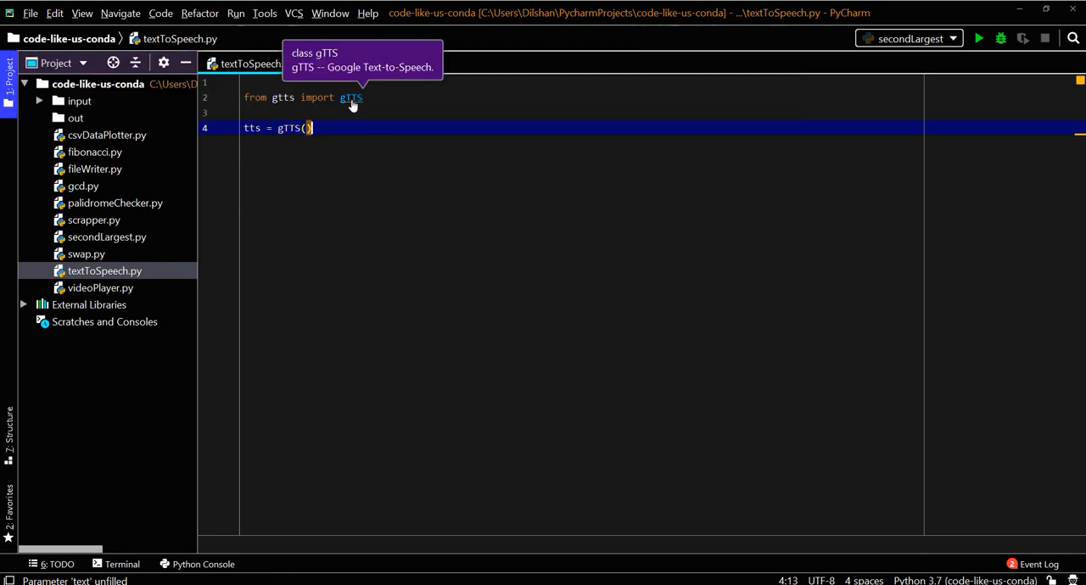
Jump to the gTTS class in tts.py and review its text, tld and lang arguments in the docstring.
left_click(350, 98)
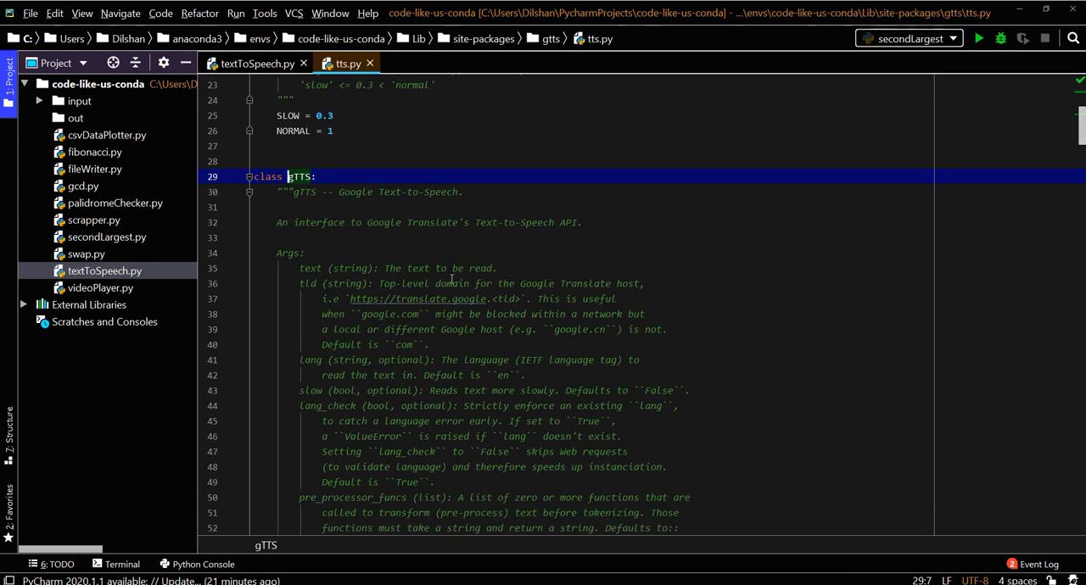
double_click(309, 268)
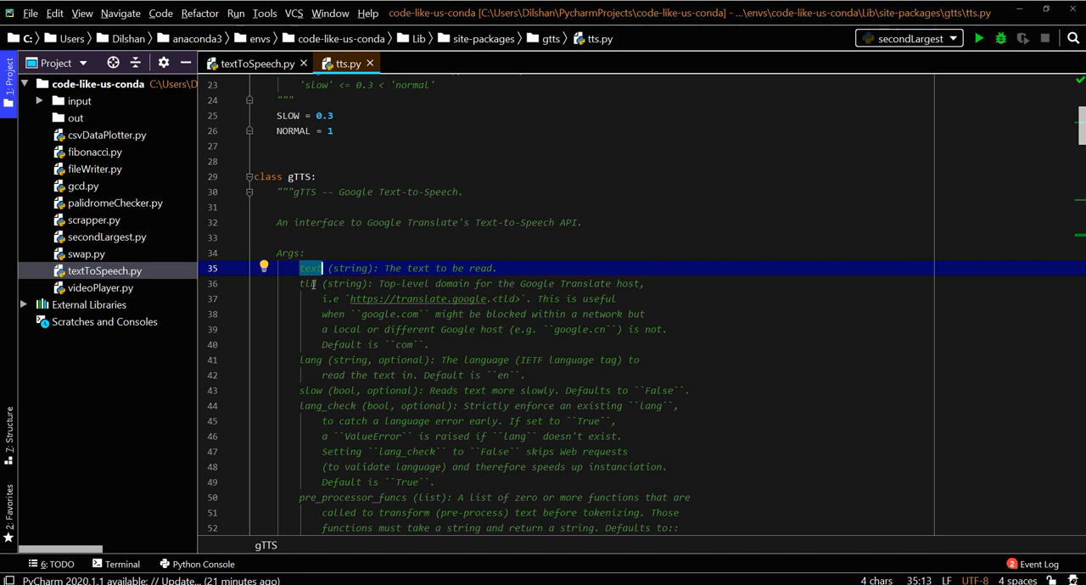
mouse_move(412, 343)
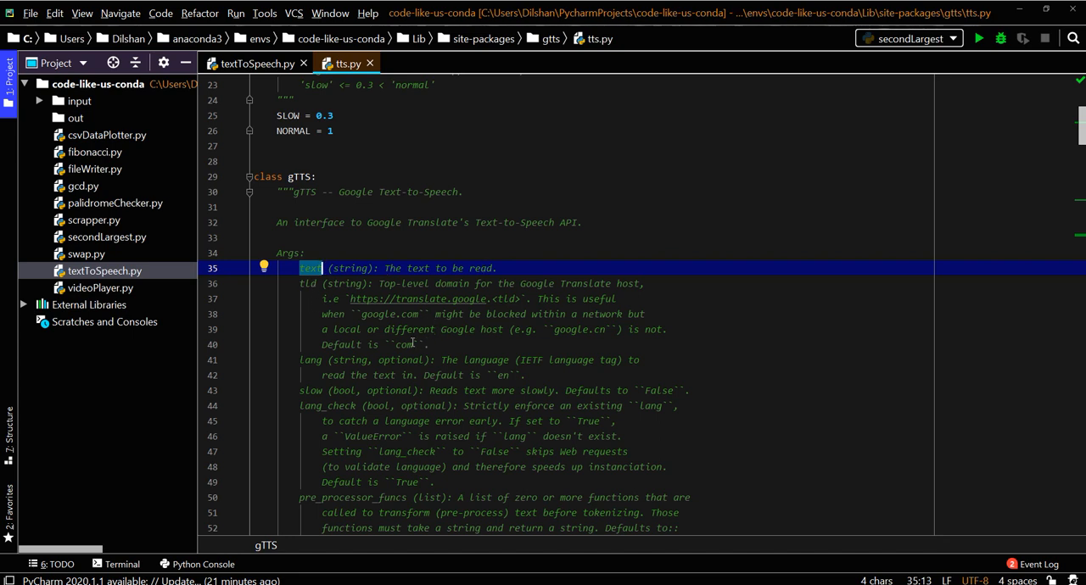
double_click(404, 344)
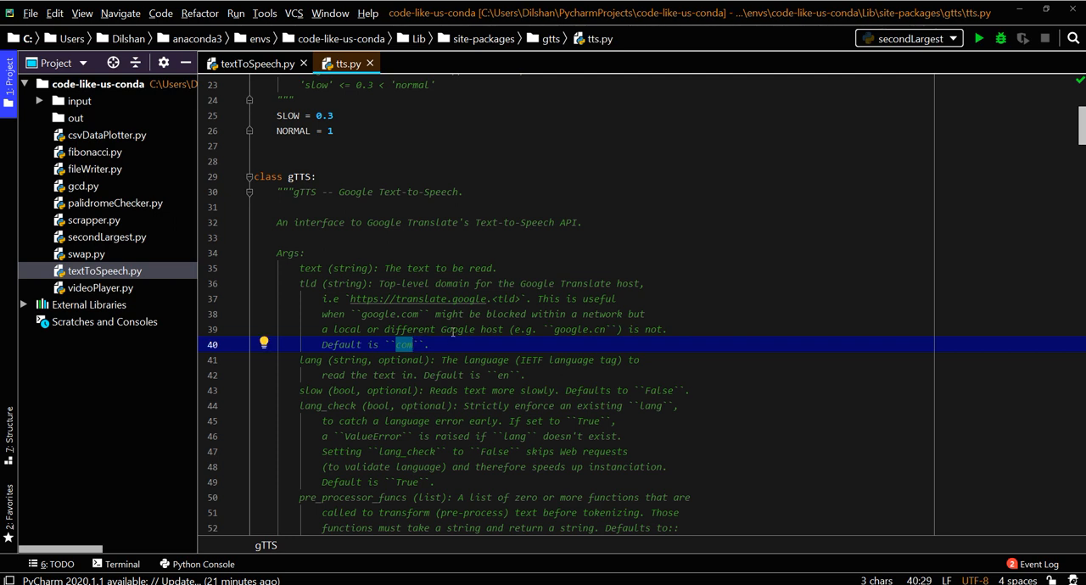
scroll("down", 3)
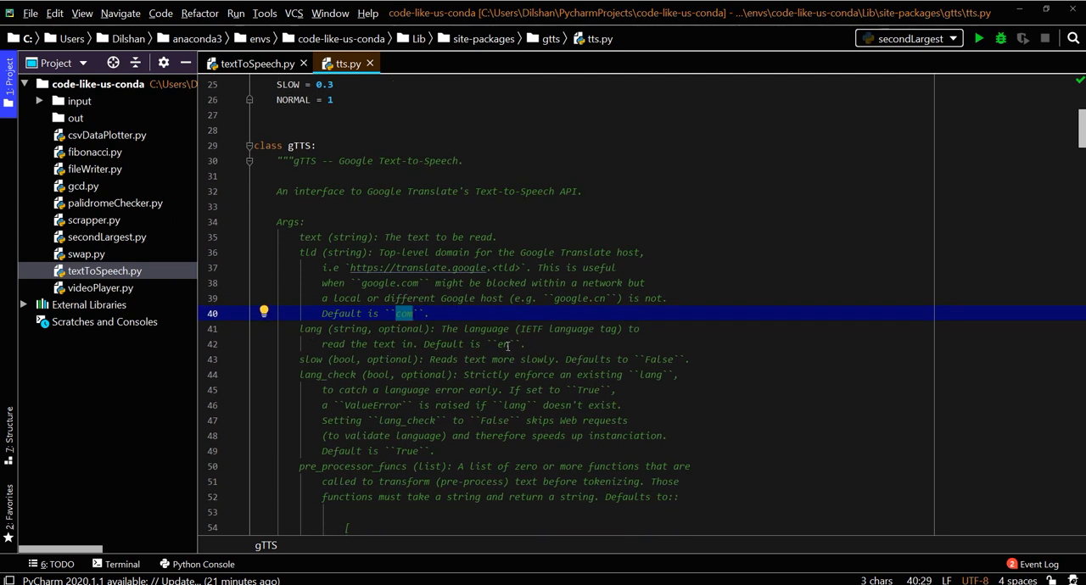
left_click(502, 344)
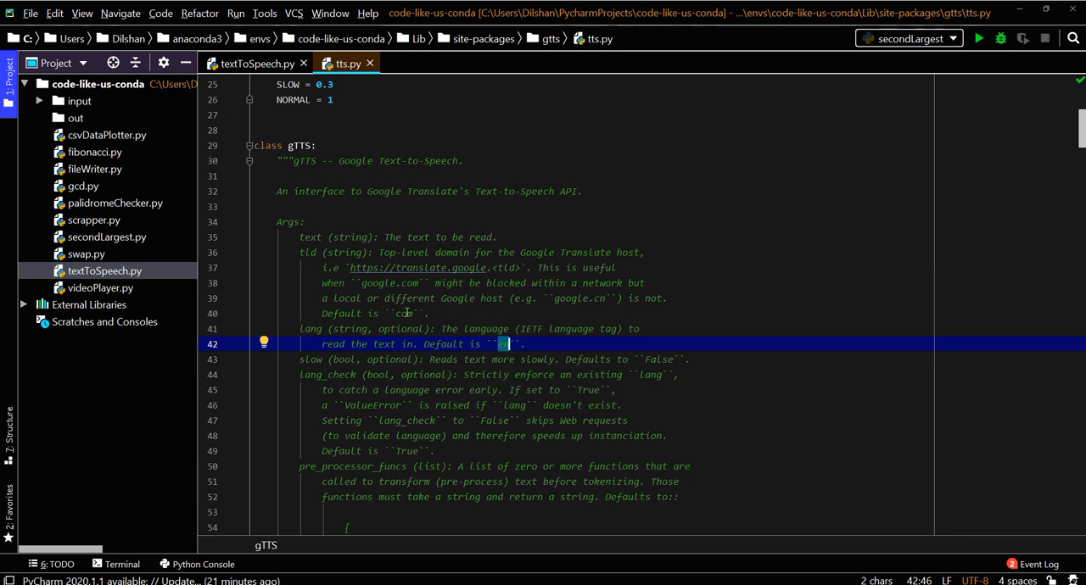
left_click(403, 312)
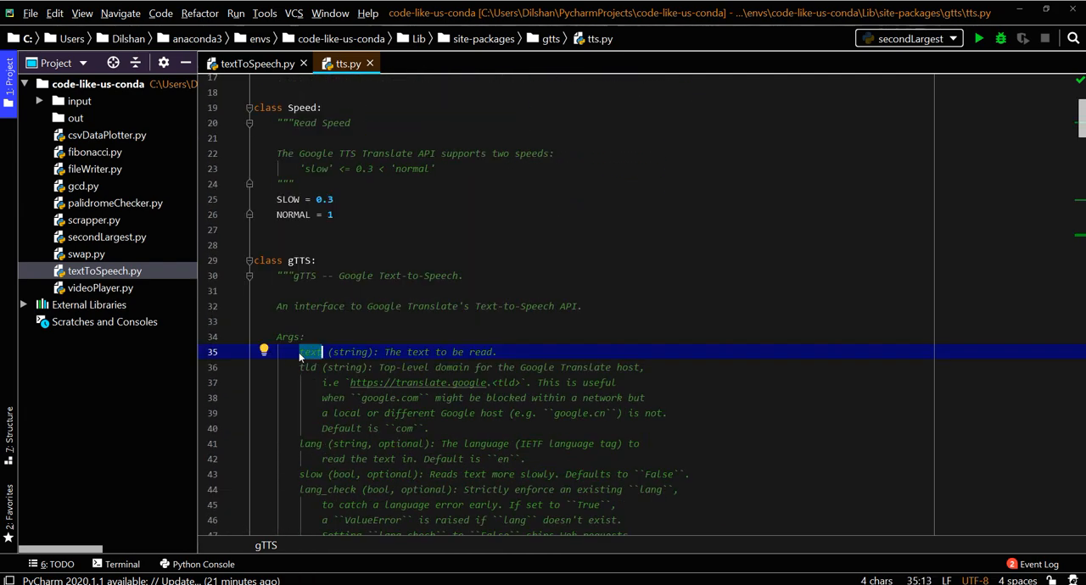
mouse_move(515, 355)
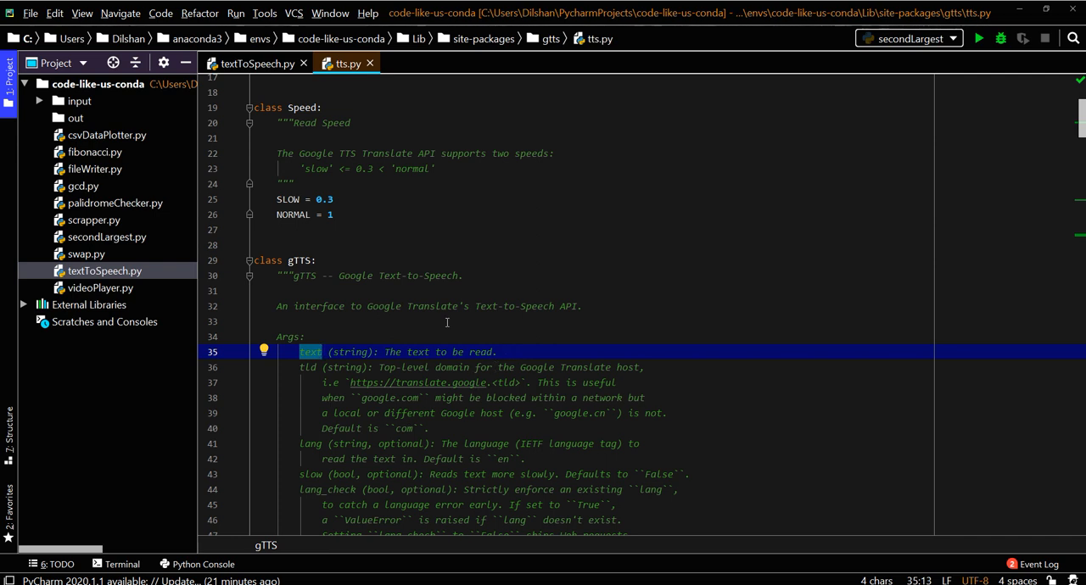
Back in textToSpeech.py, pass the Good morning everyone welcome sentence as the gTTS text argument.
left_click(257, 63)
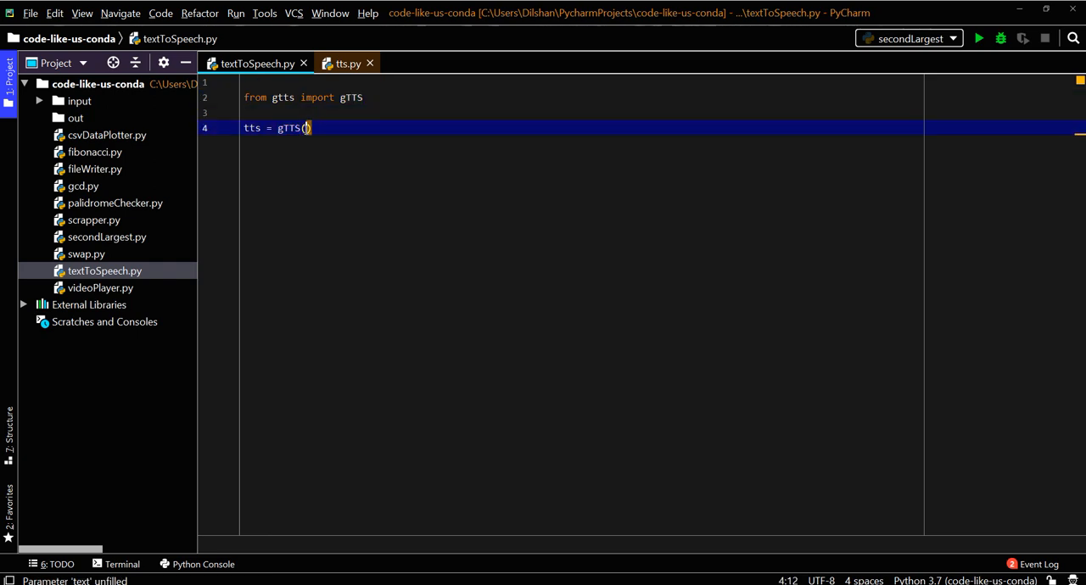
type("text=\"\"")
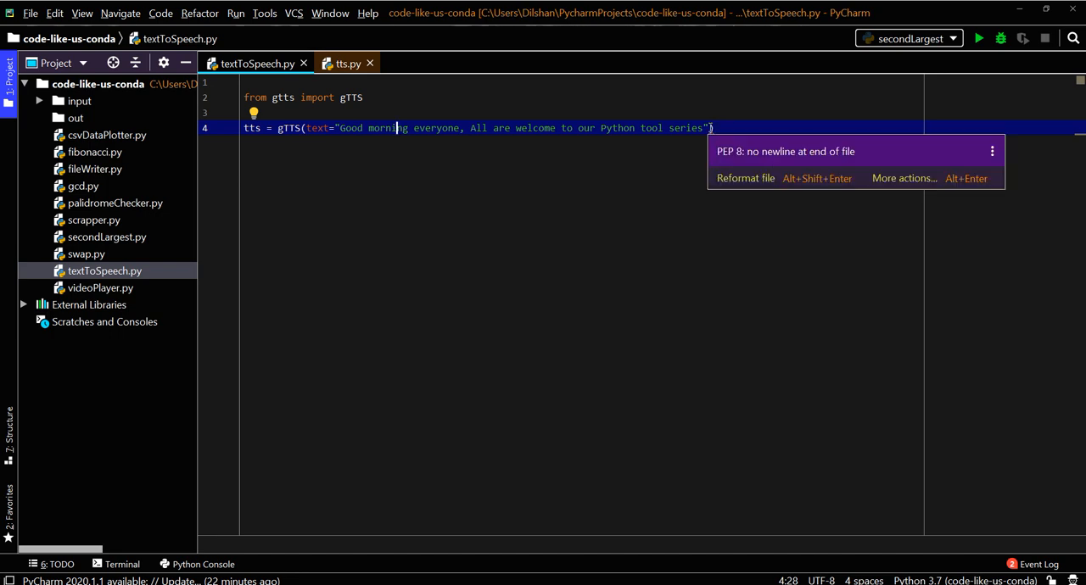
left_click(295, 142)
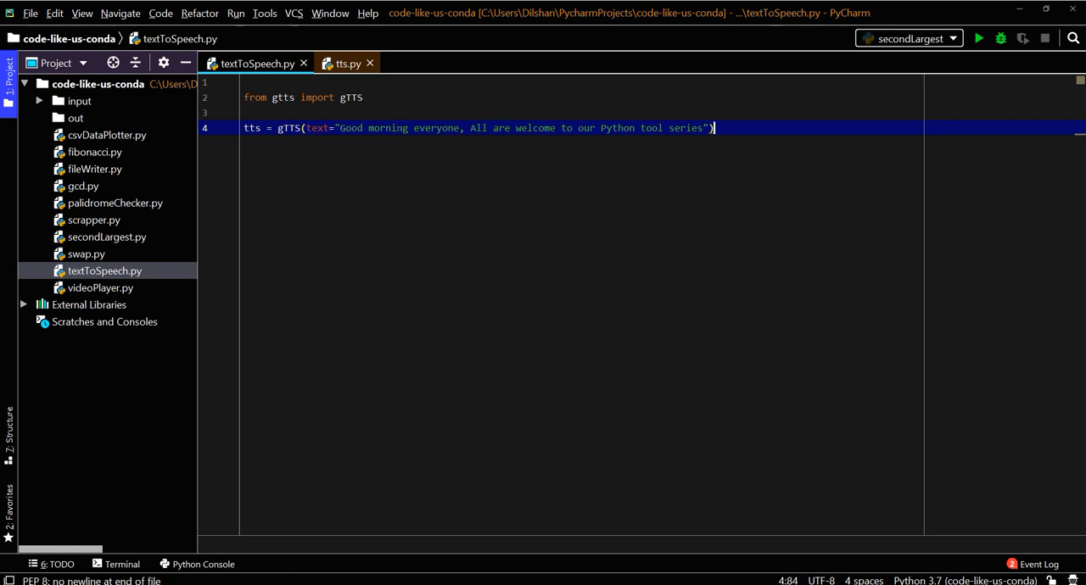
Add tts.save("output.mp3") to write the speech to an mp3 file.
type("tt")
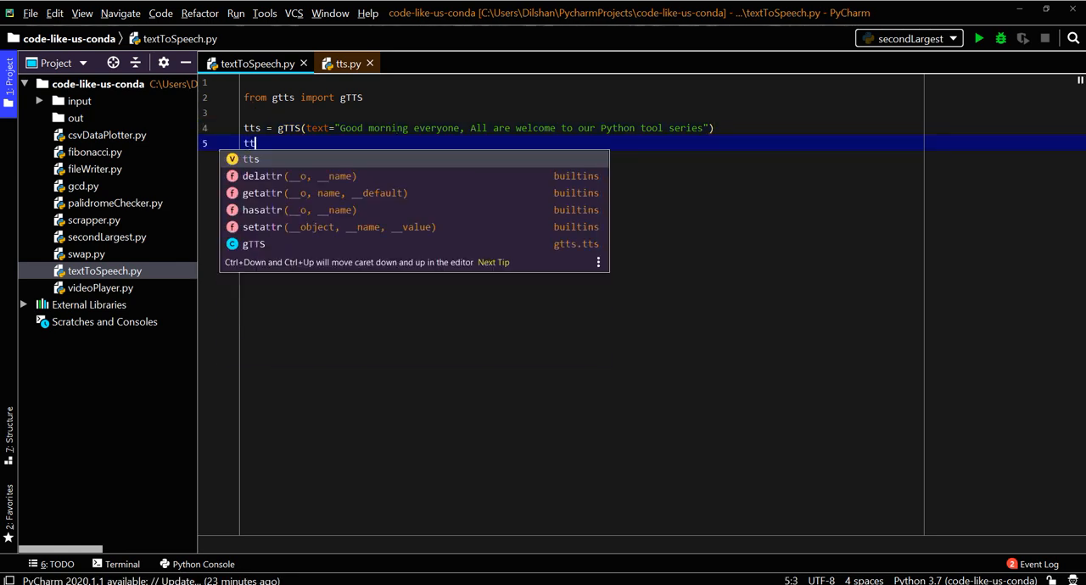
type(".save(")
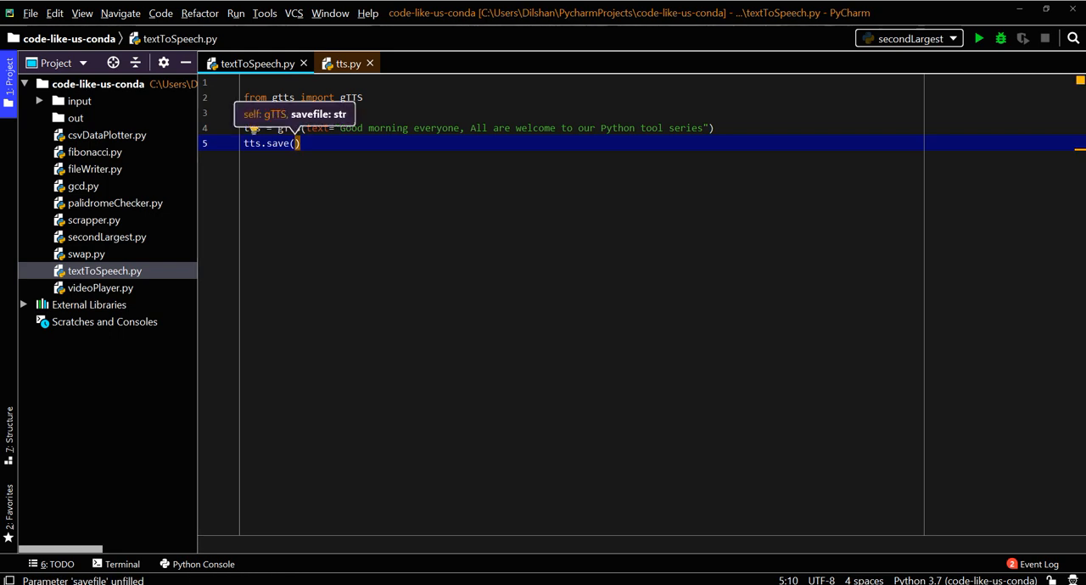
type("\"ou")
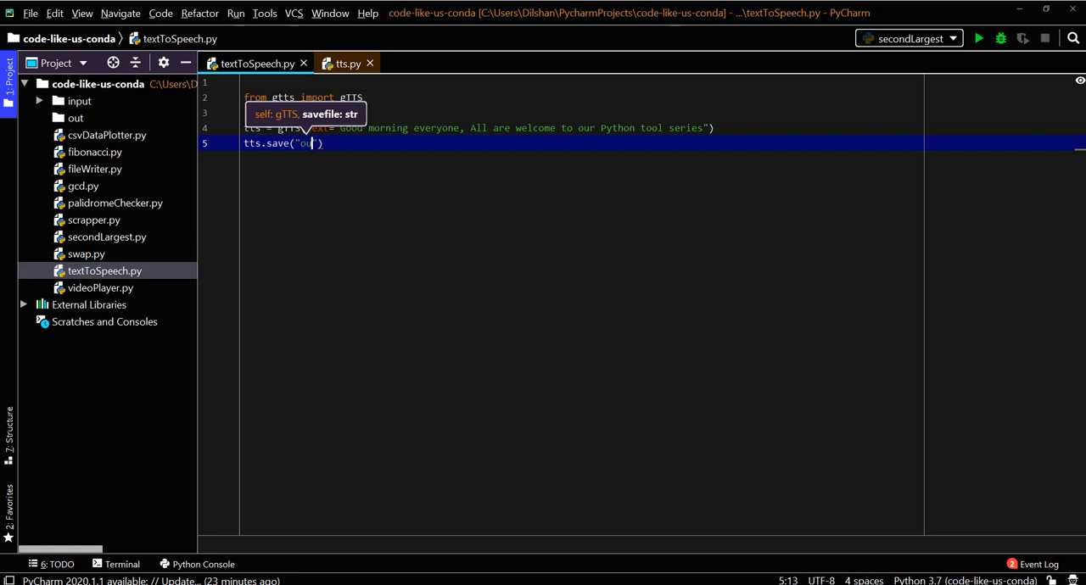
type("tput")
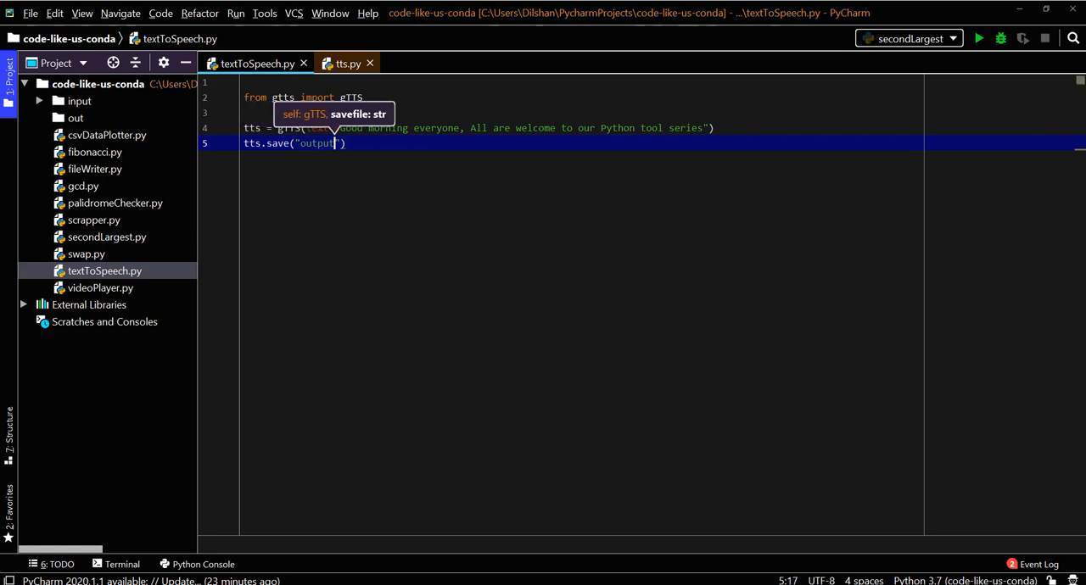
type(".mp3")
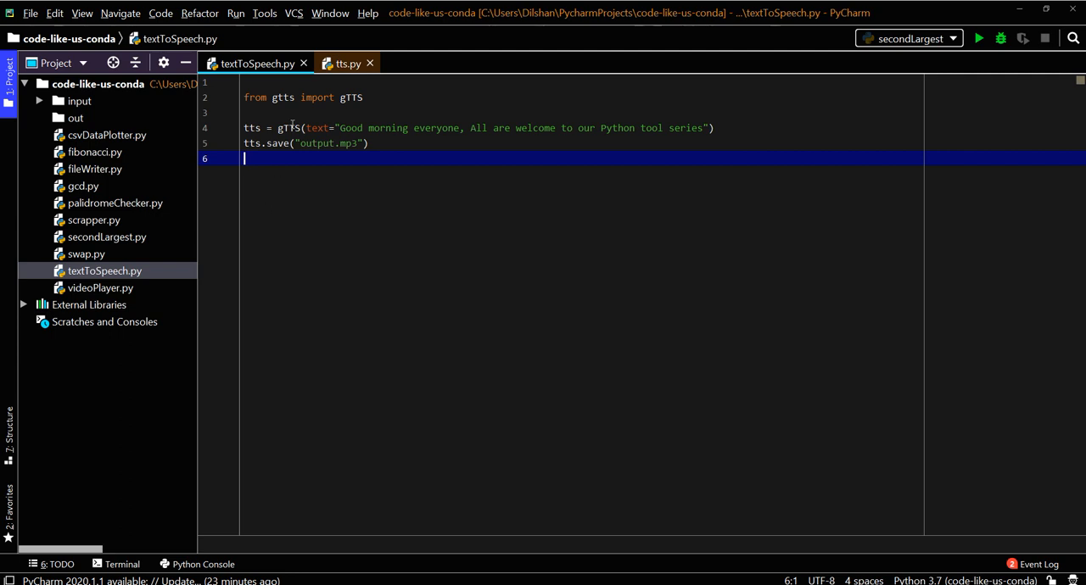
Import os and call os.startfile("output.mp3") so the file opens after saving.
type("im")
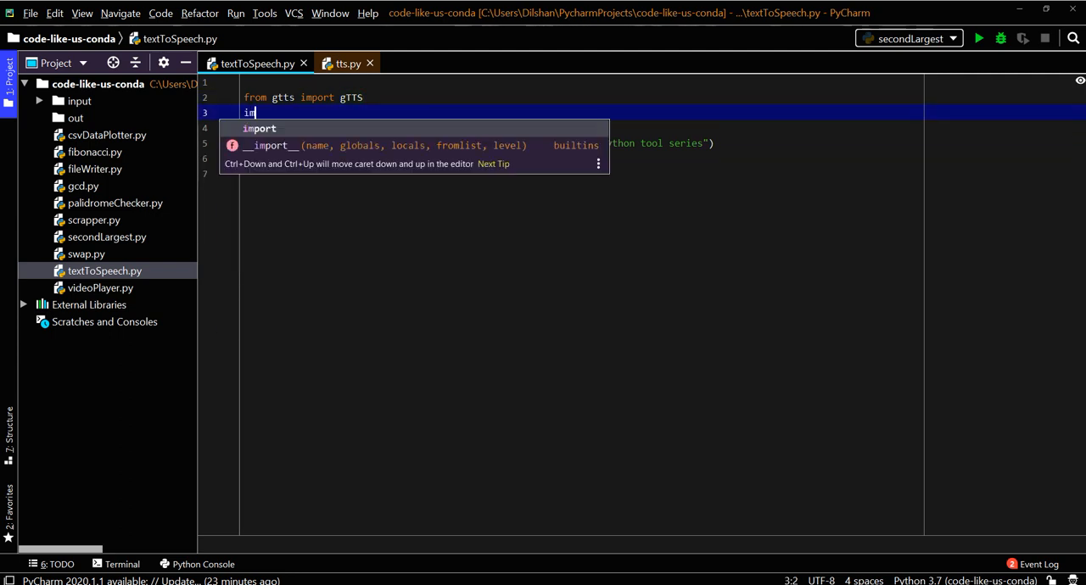
type("port_od")
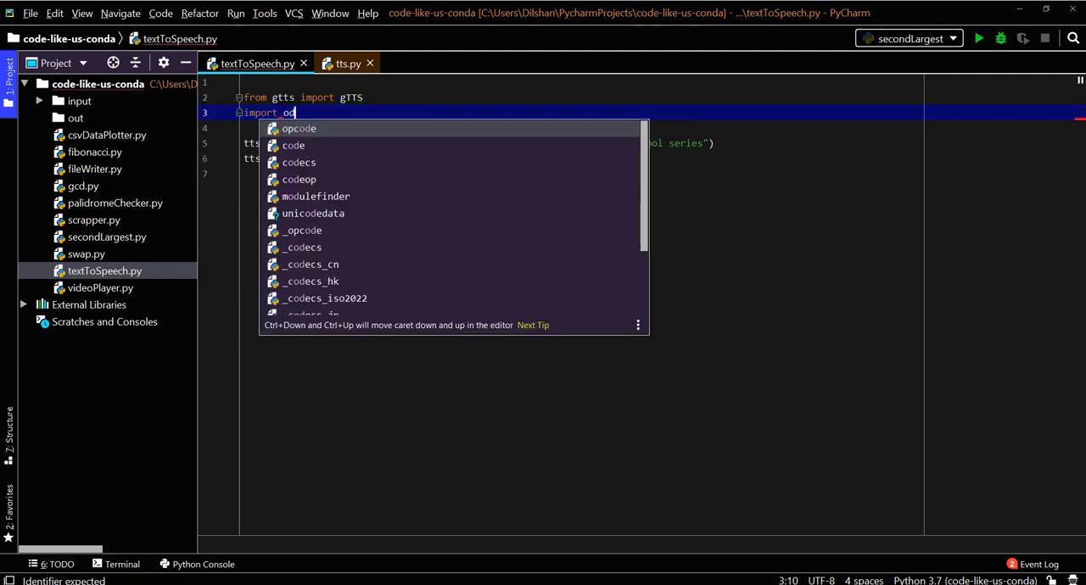
type("s")
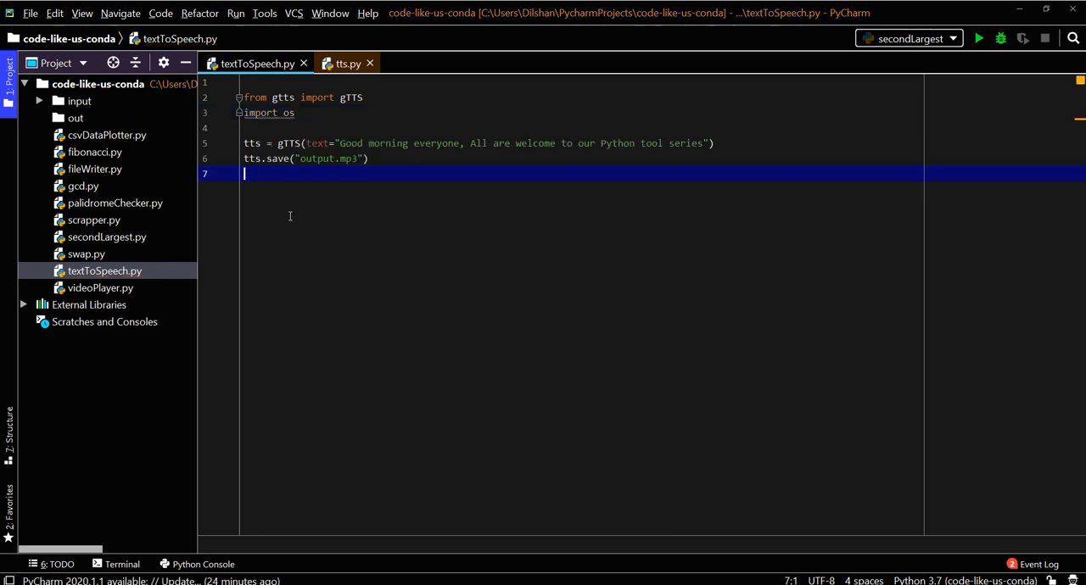
type("os")
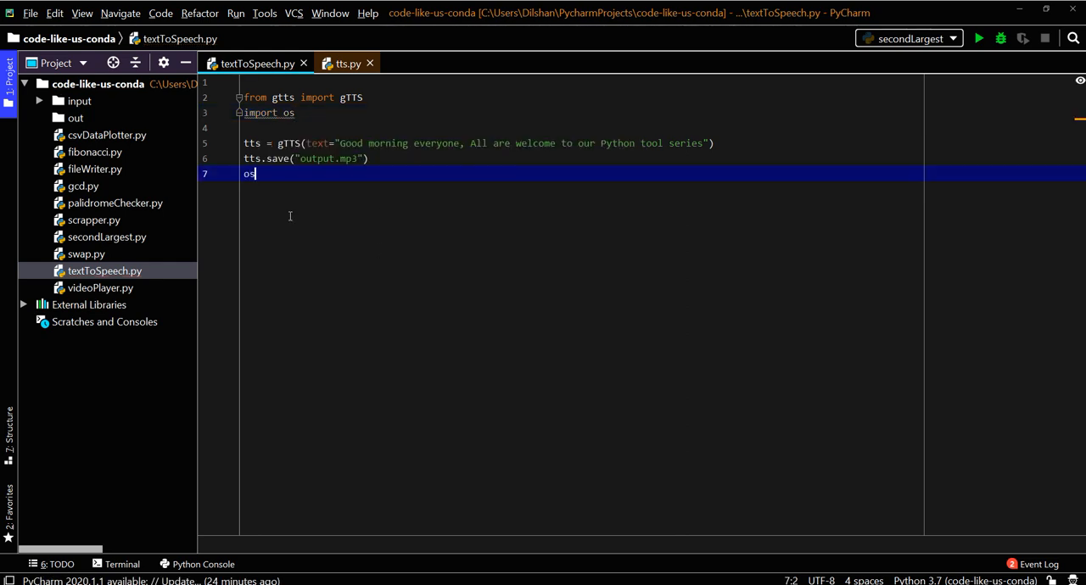
type(".s")
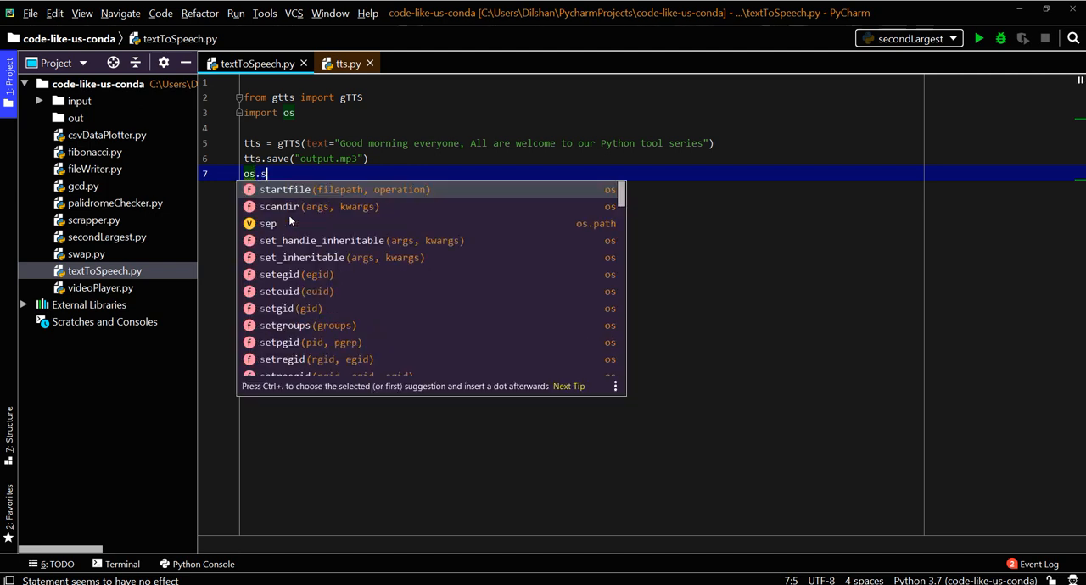
left_click(285, 190)
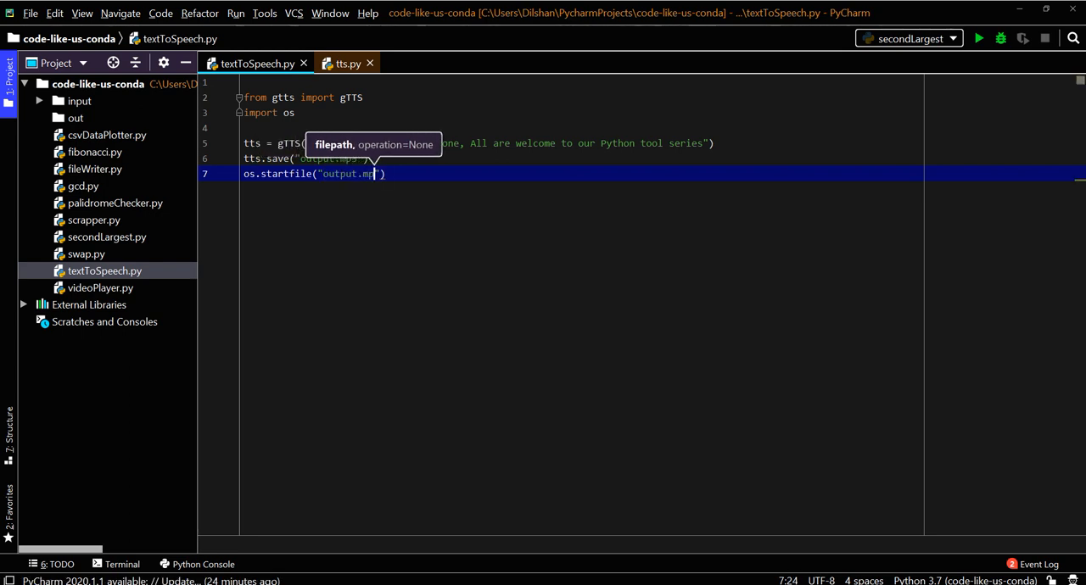
type("3")
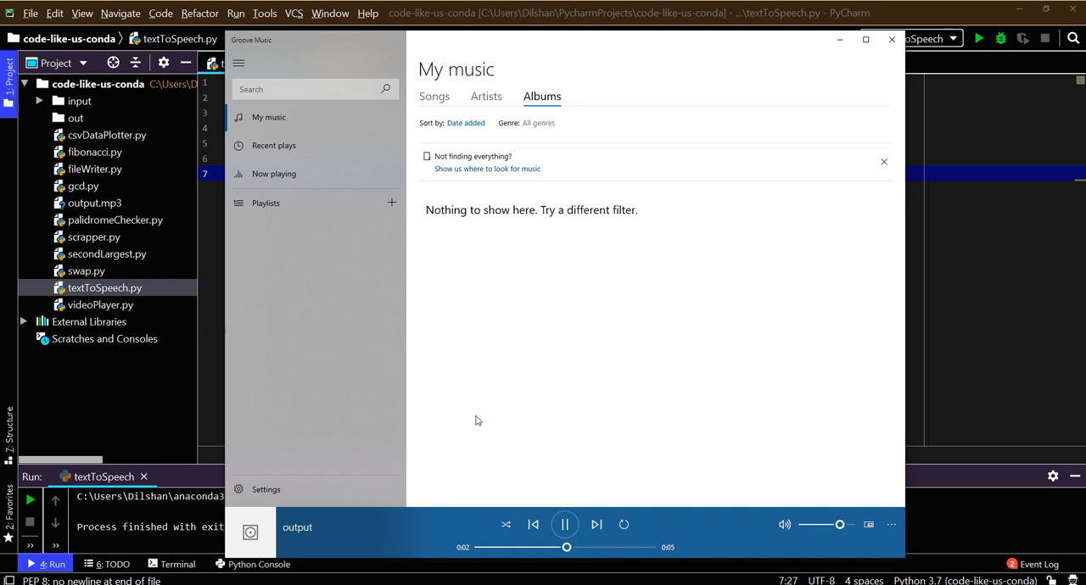
Let output.mp3 play in Groove Music, then close the player to return to PyCharm.
left_click(565, 524)
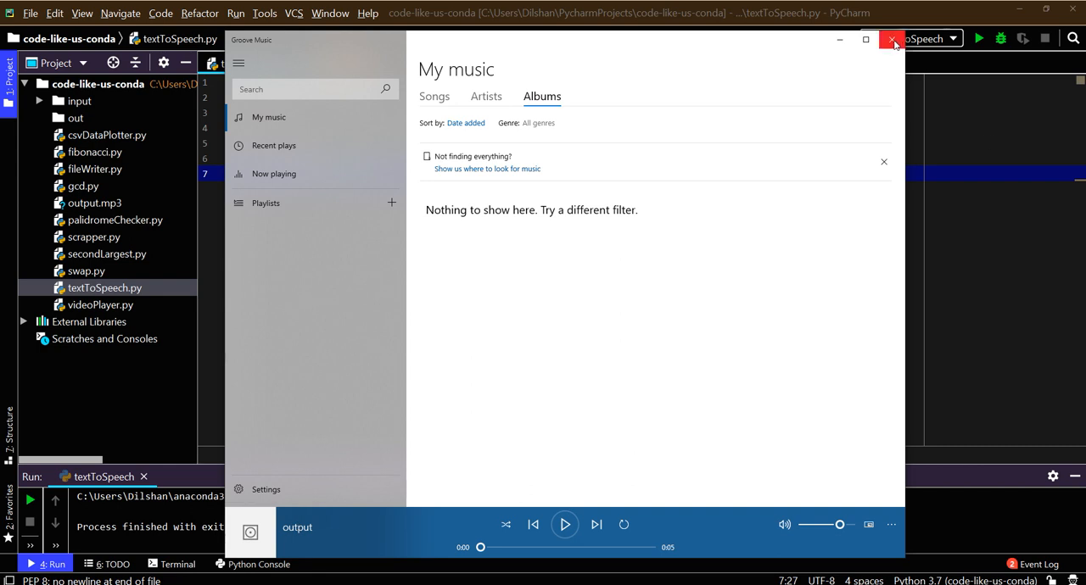
left_click(892, 39)
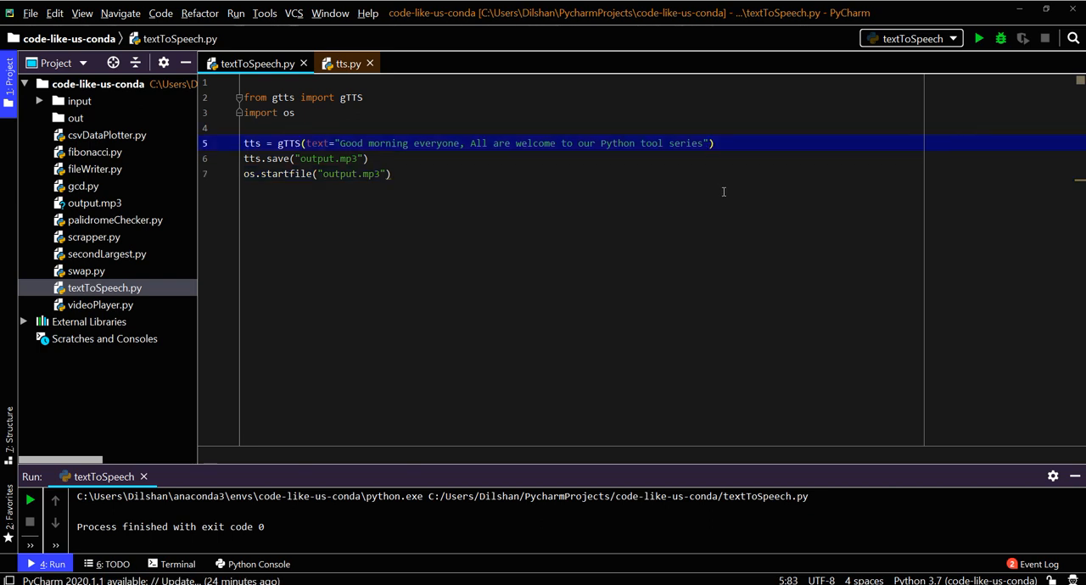
Add a lang argument to gTTS, trying "fr" before settling back on "en".
type(", l")
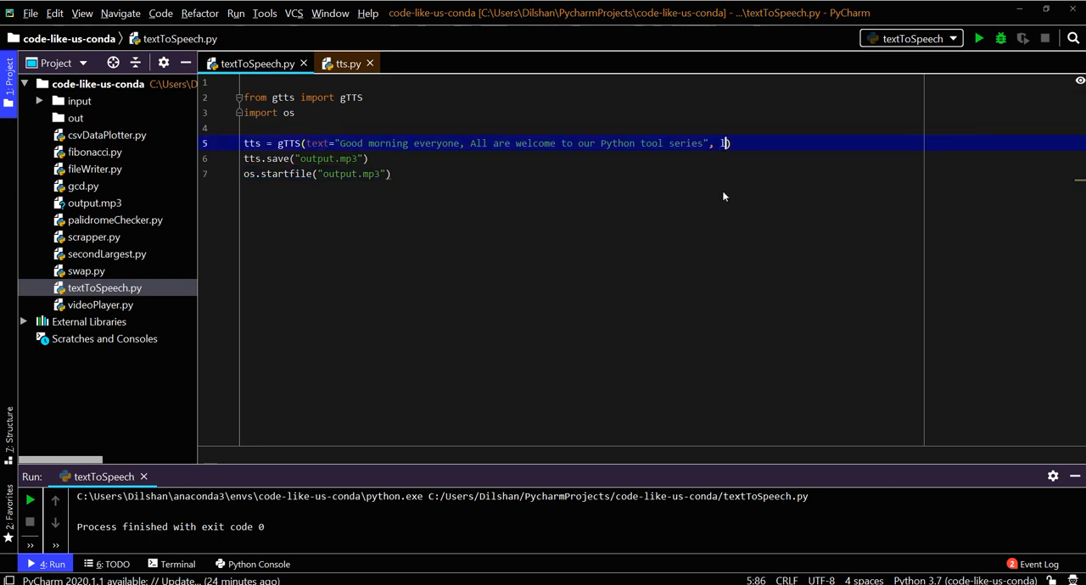
type("ang=")
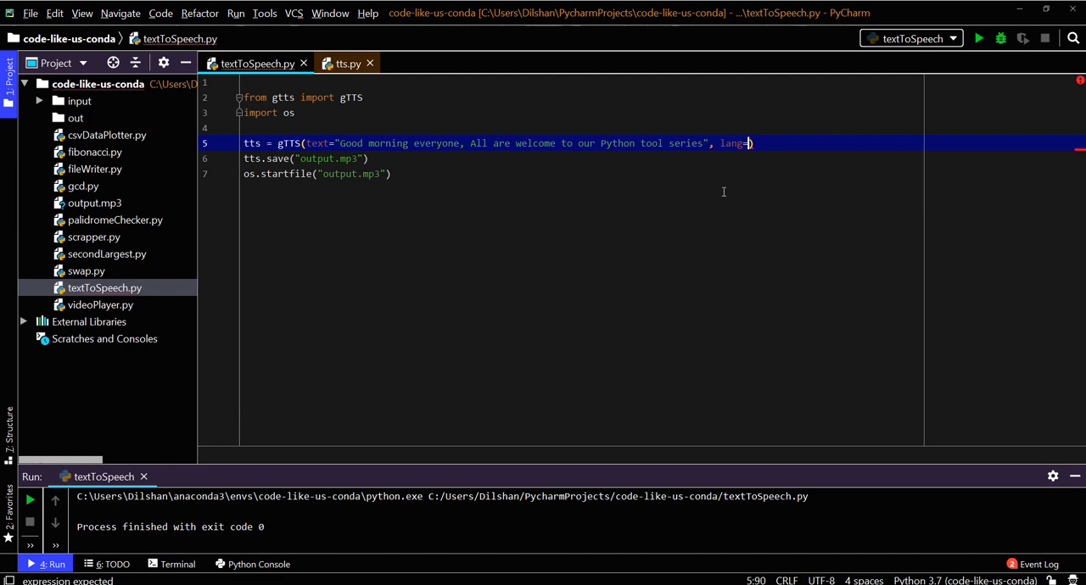
type("\"")
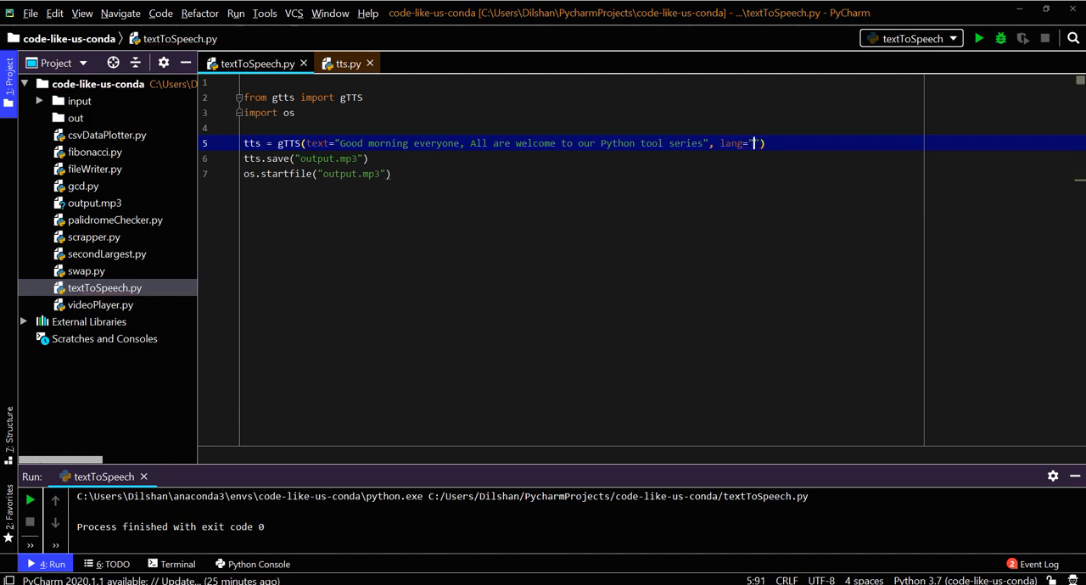
type("en")
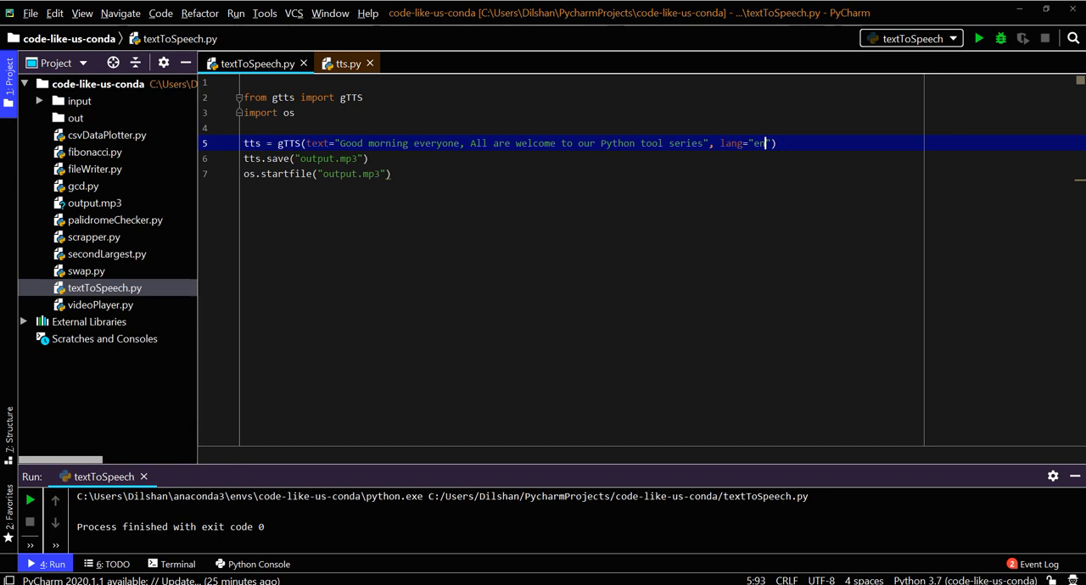
key("BackSpace")
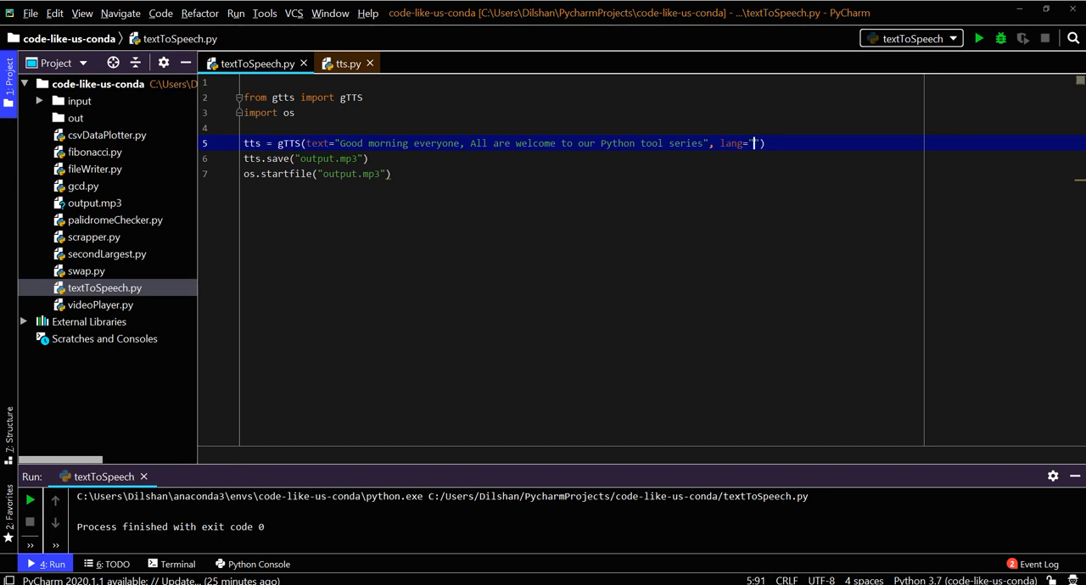
type("r")
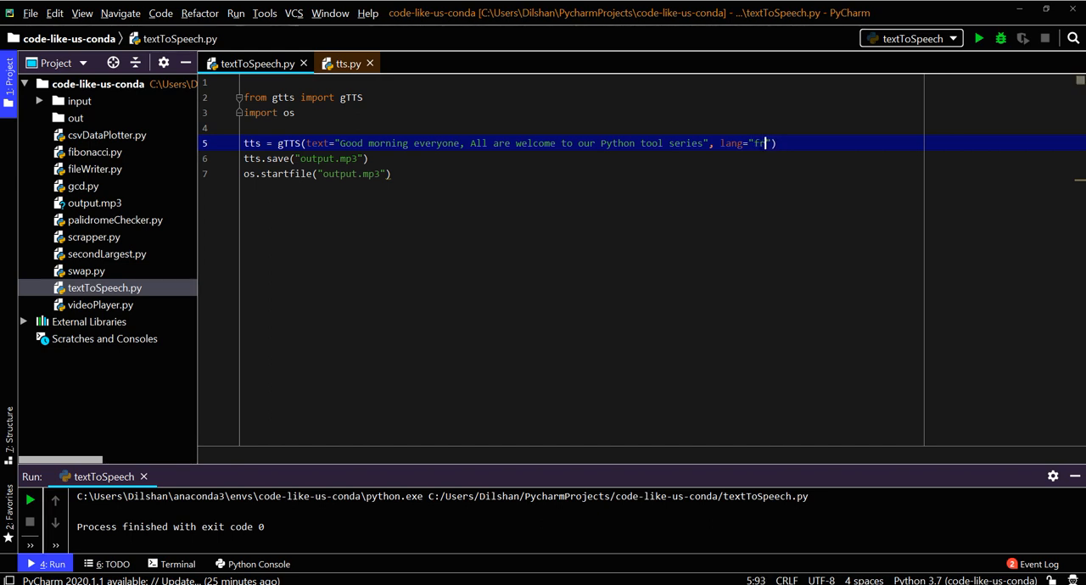
right_click(319, 173)
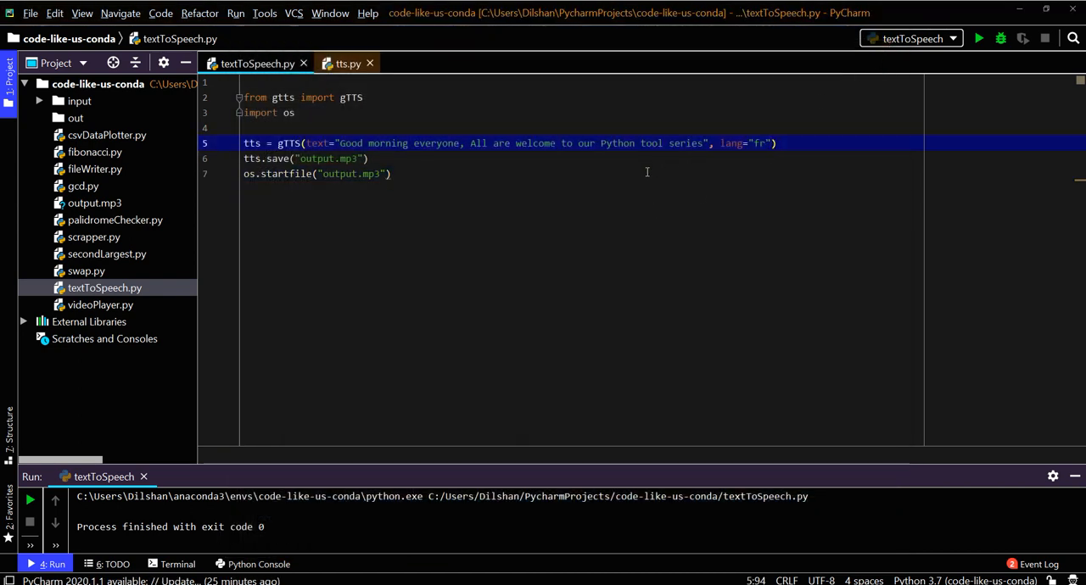
left_click_drag(558, 142, 702, 143)
type("en")
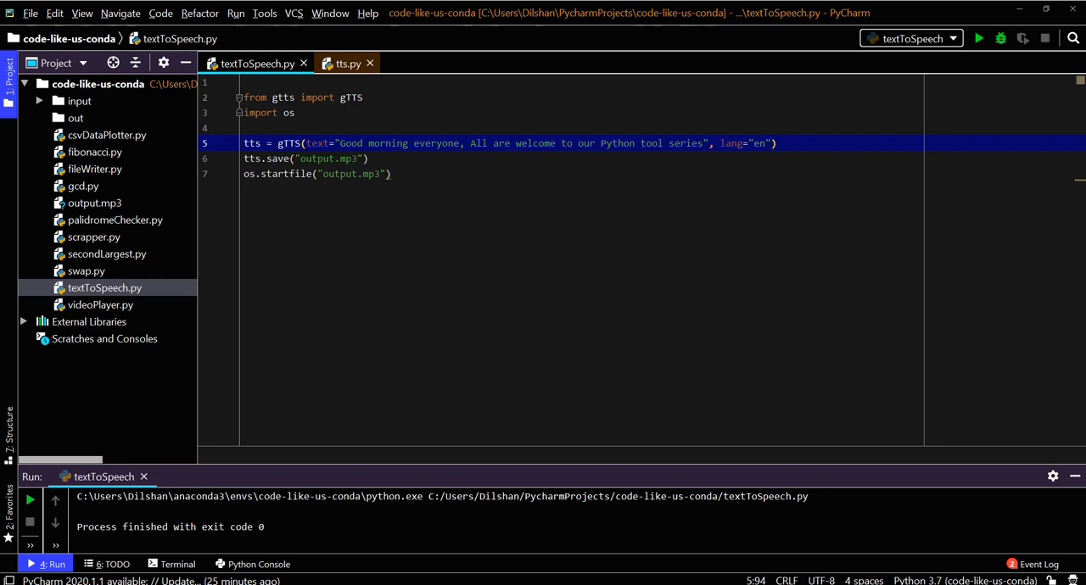
Append the slow=True option to the gTTS call.
type(", slow=T")
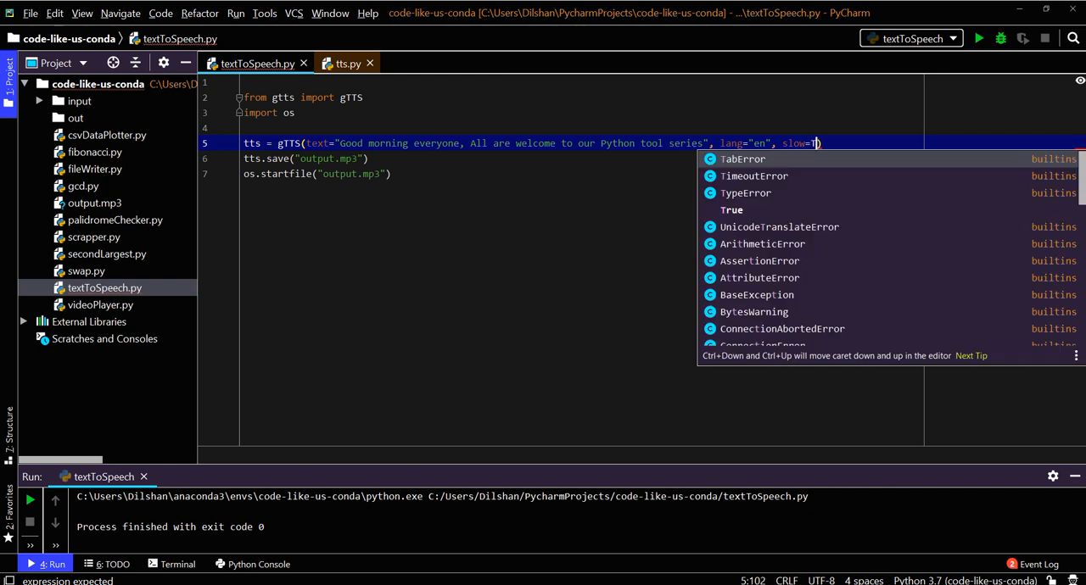
type("r")
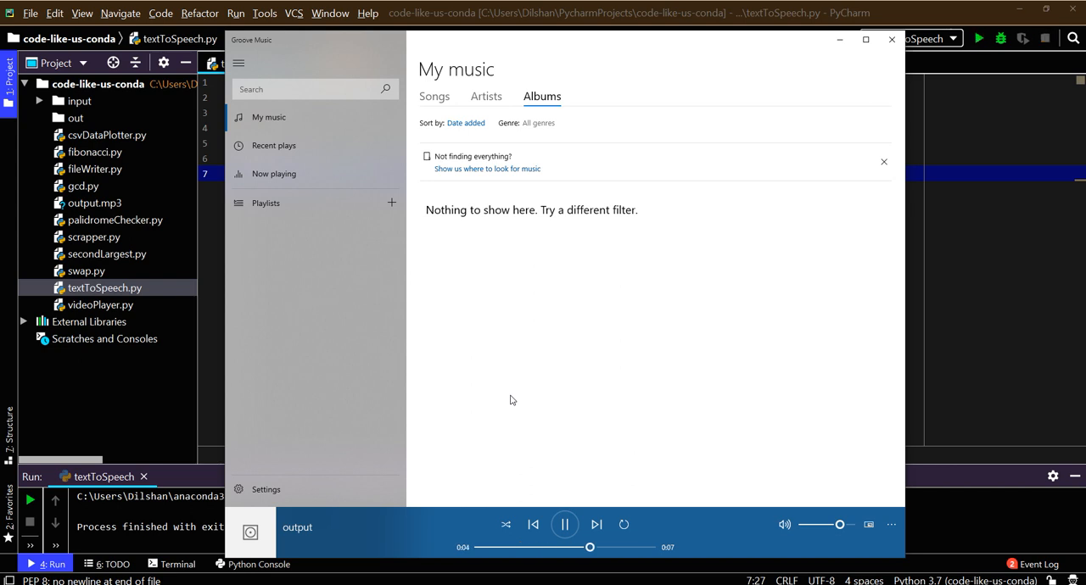
Hear the slowed clip, remove slow=True, hear the normal clip and close Groove Music.
left_click(563, 525)
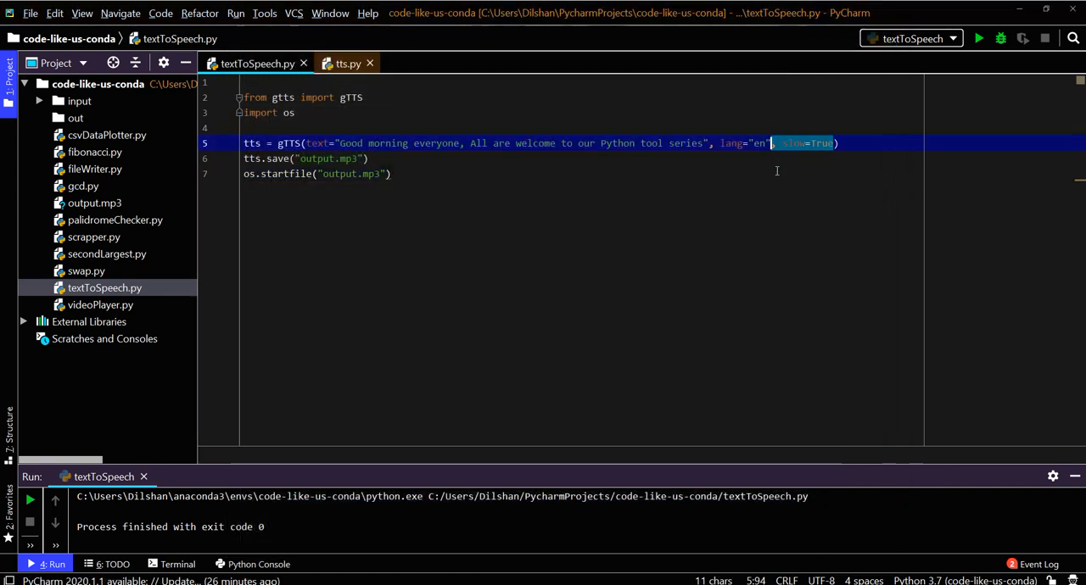
key("Delete")
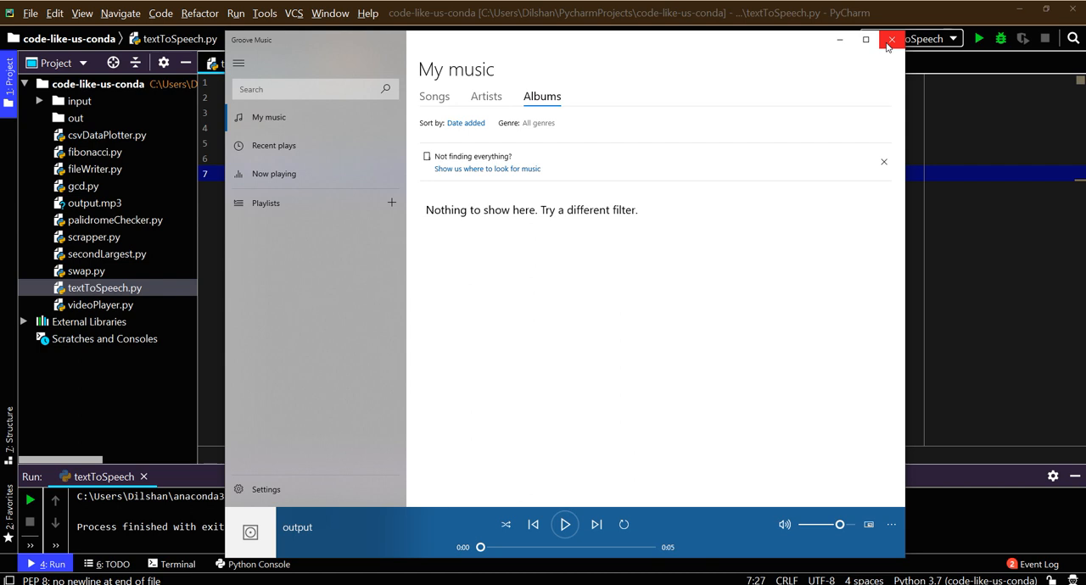
left_click(891, 41)
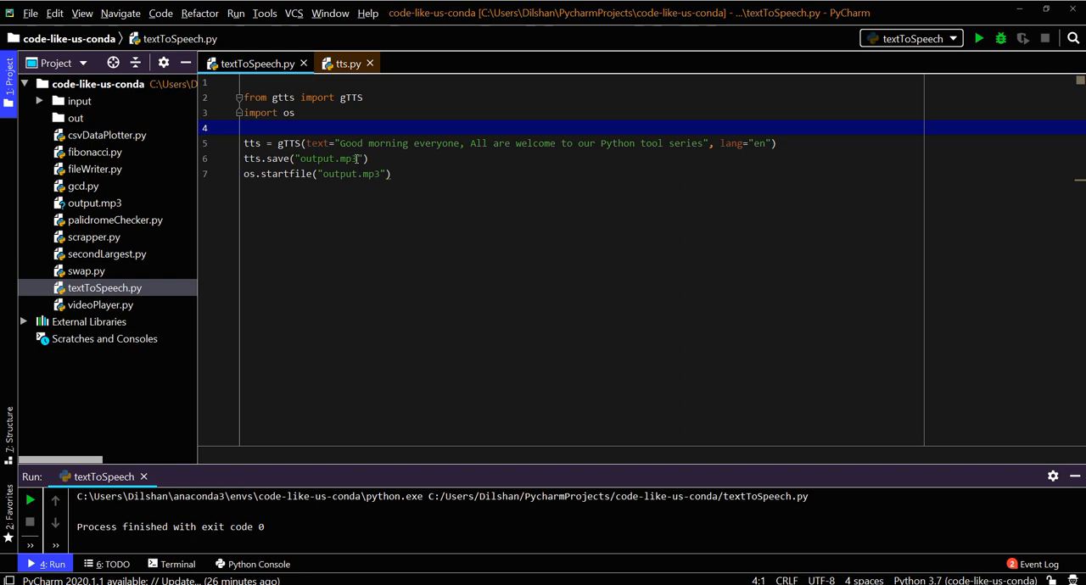
mouse_move(412, 220)
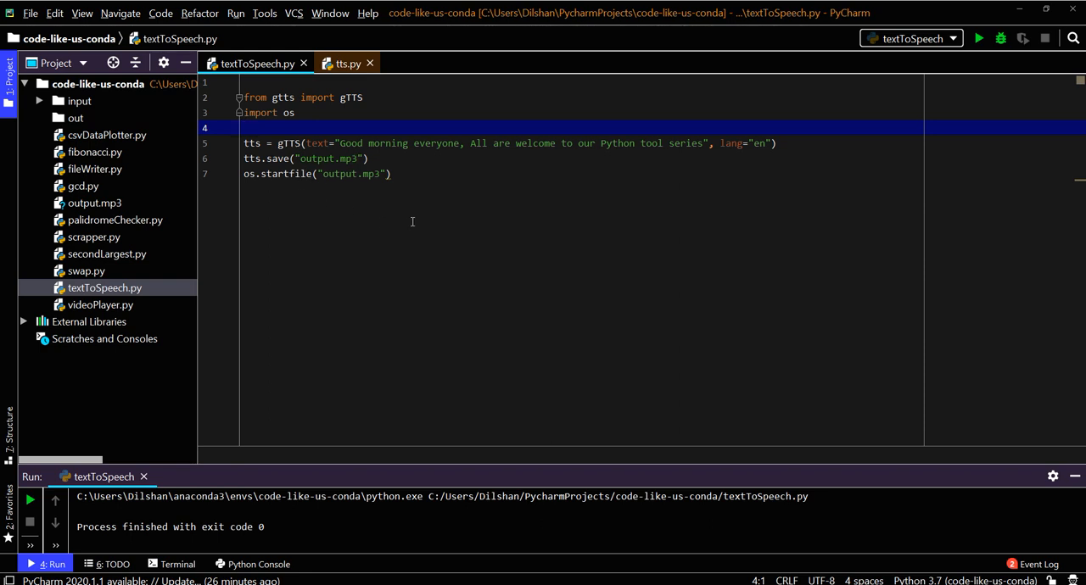
mouse_move(498, 204)
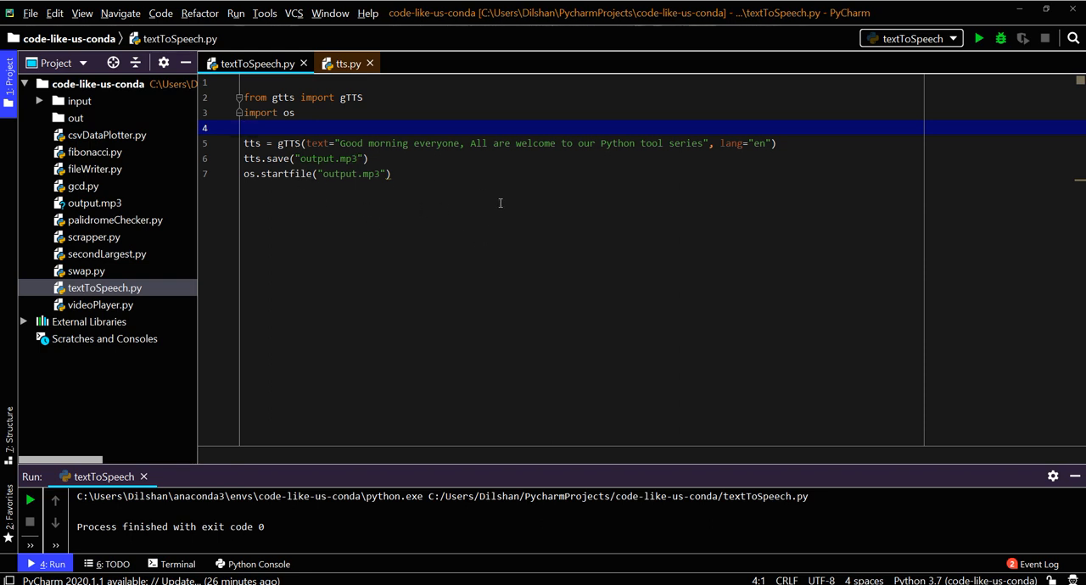
mouse_move(498, 197)
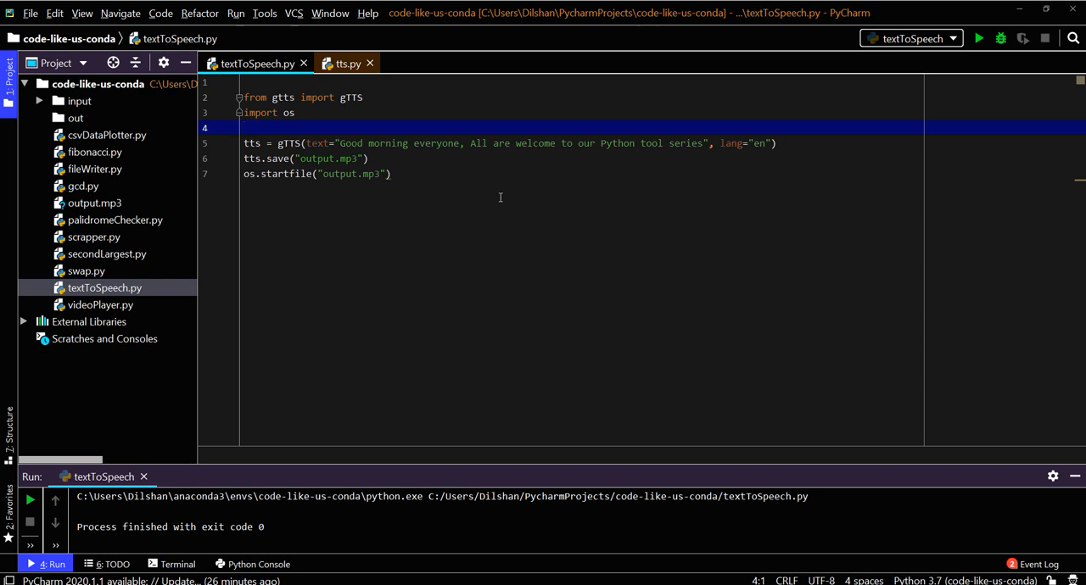